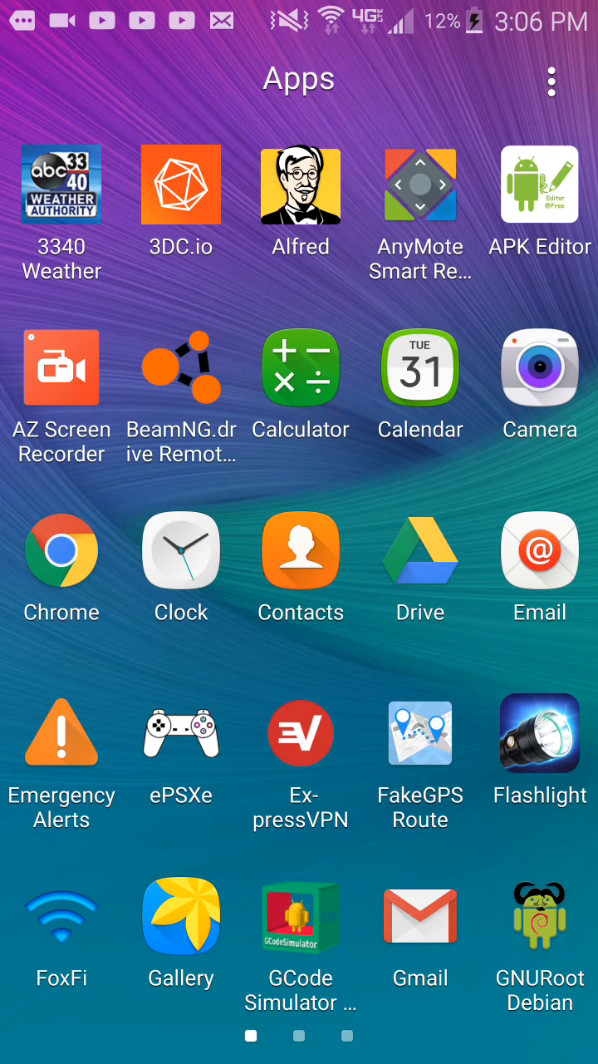
# Step: Swipe through the app drawer pages to reach the XServer XSDL icon
pyautogui.hscroll(-3)
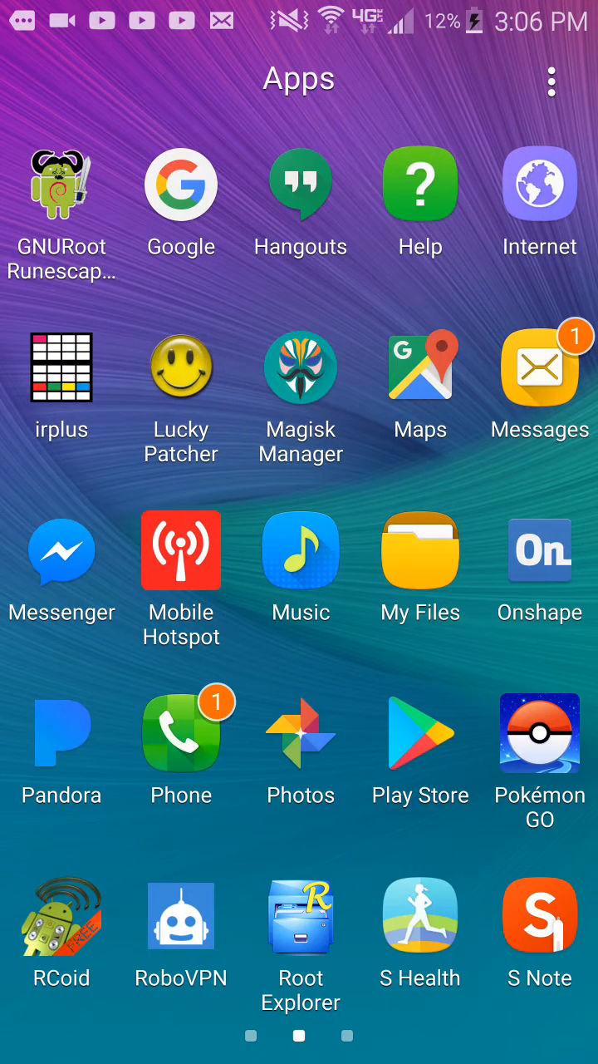
pyautogui.hscroll(-3)
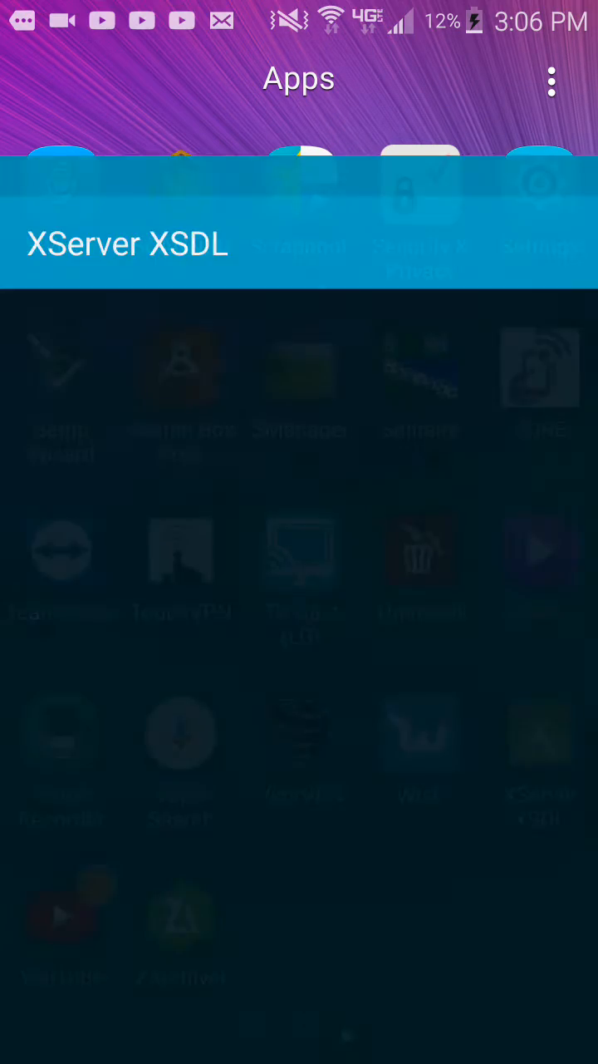
# Step: Enter 'Change device configuration' during startup and choose 'On-screen keyboard'
pyautogui.click(126, 243)
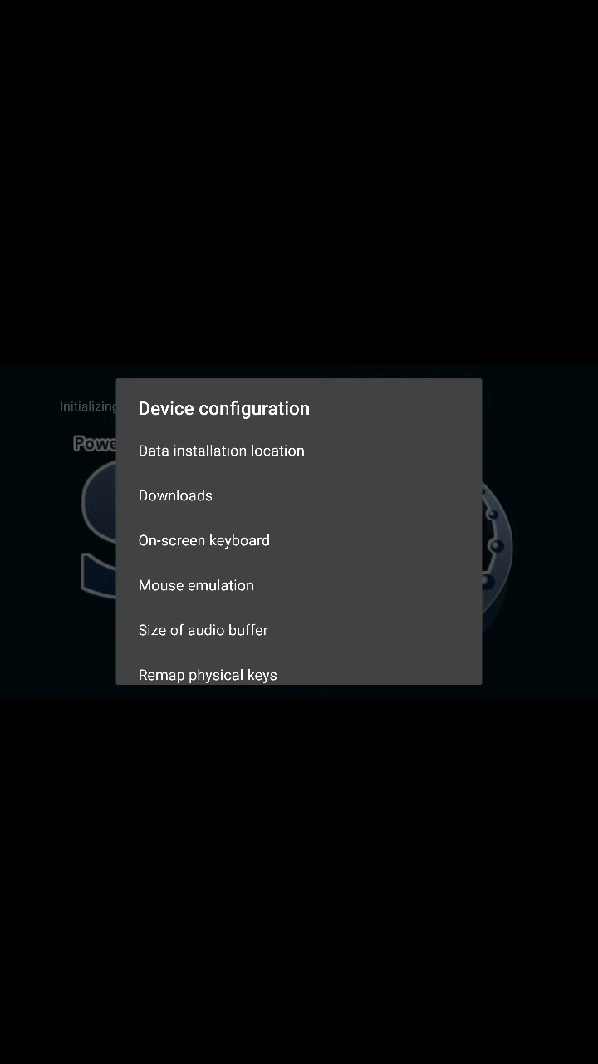
pyautogui.click(203, 538)
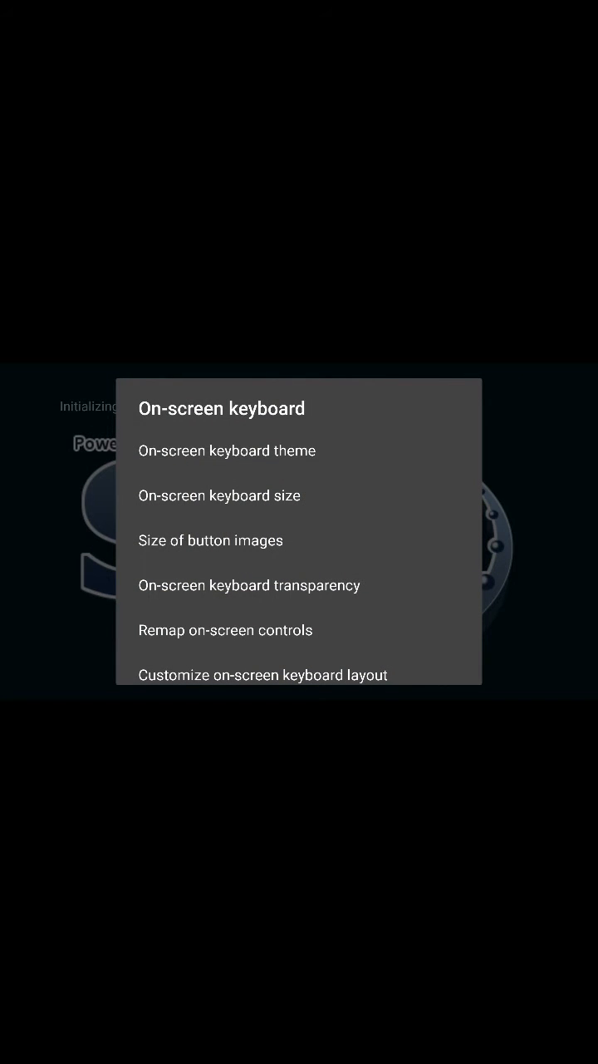
# Step: Adjust the on-screen keyboard options and reach 'Remap on-screen controls' with Joystick checked
pyautogui.click(226, 450)
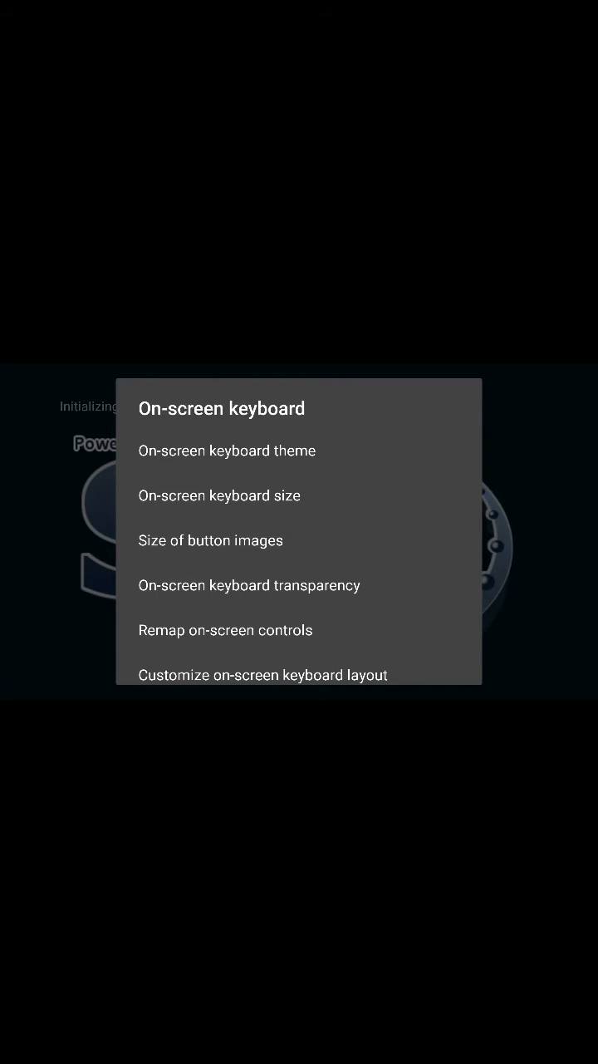
pyautogui.click(219, 495)
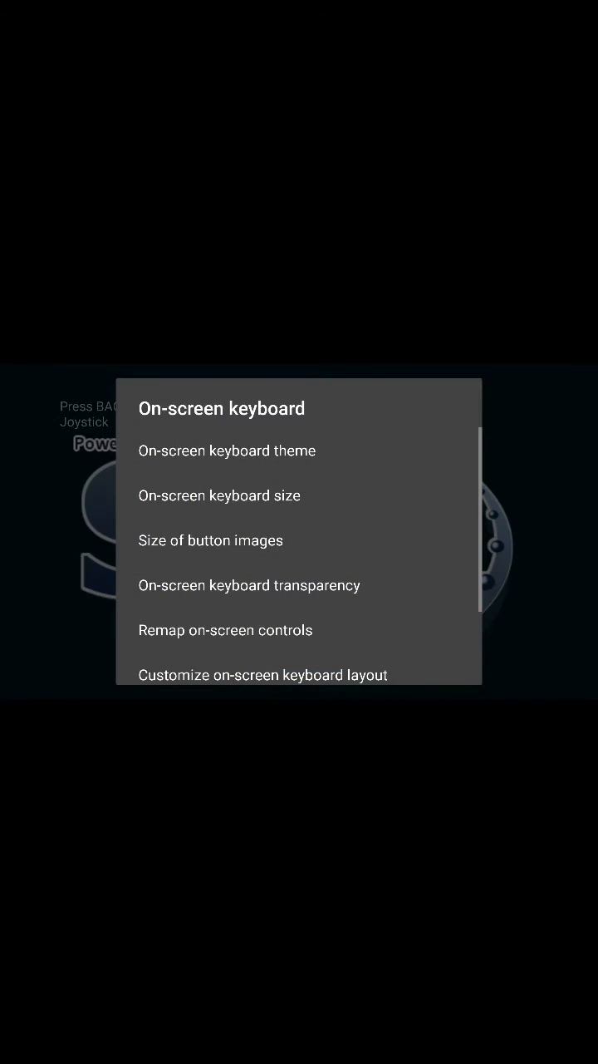
pyautogui.click(209, 540)
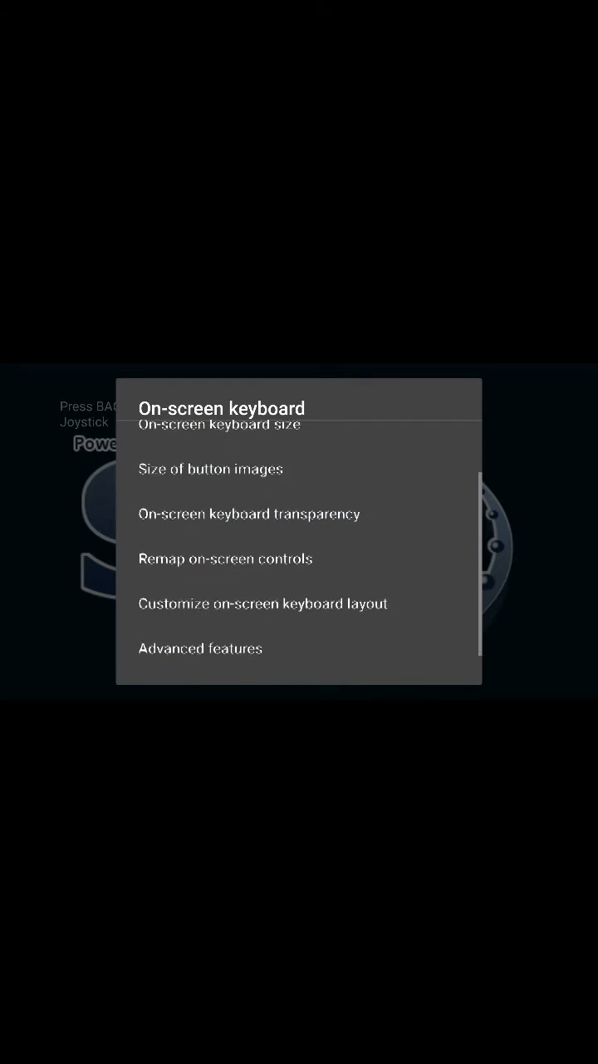
pyautogui.click(249, 514)
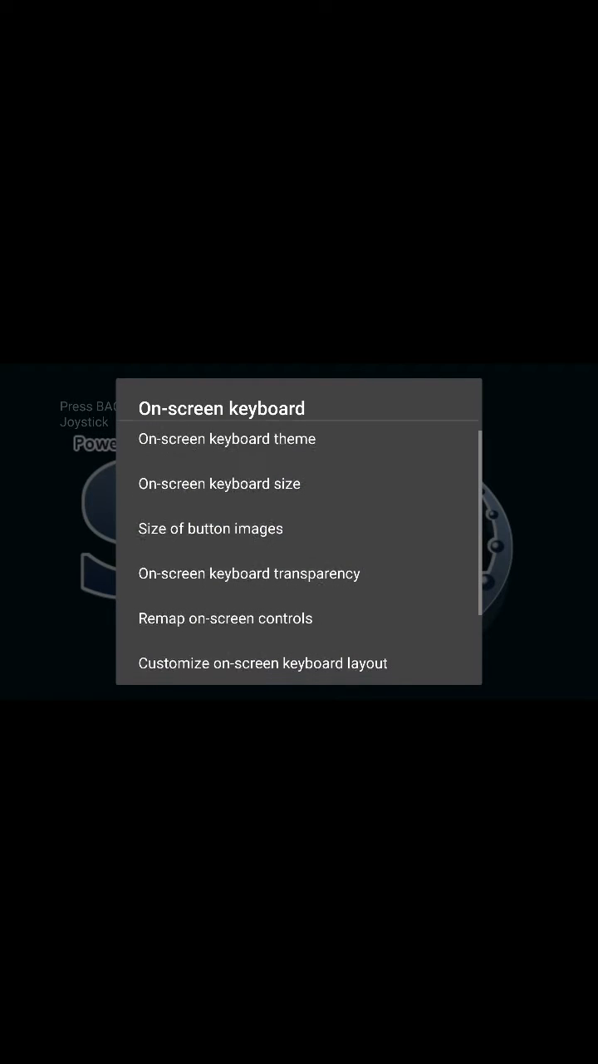
pyautogui.scroll(-3)
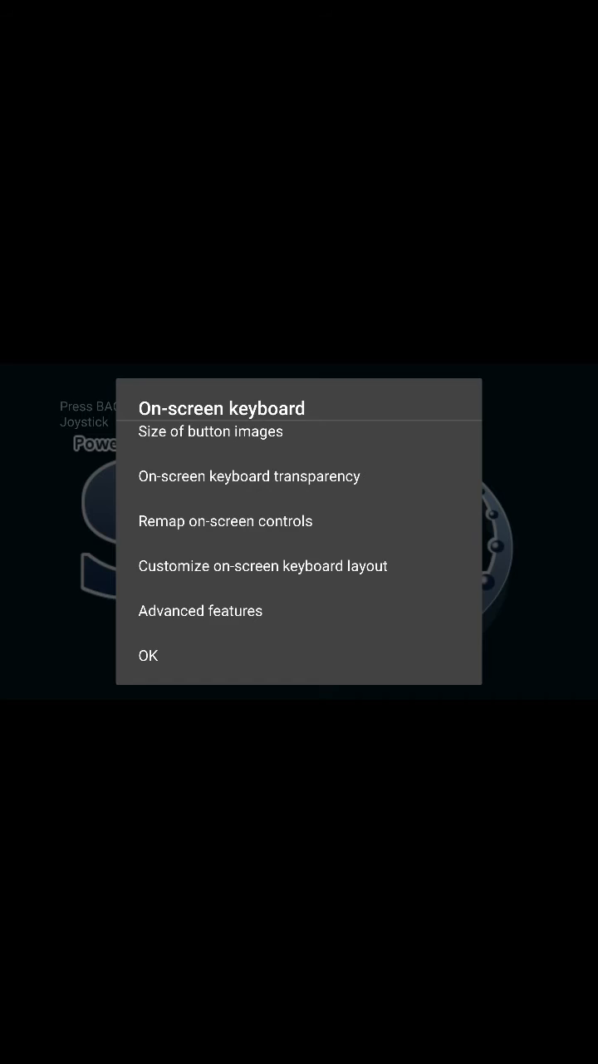
pyautogui.click(226, 520)
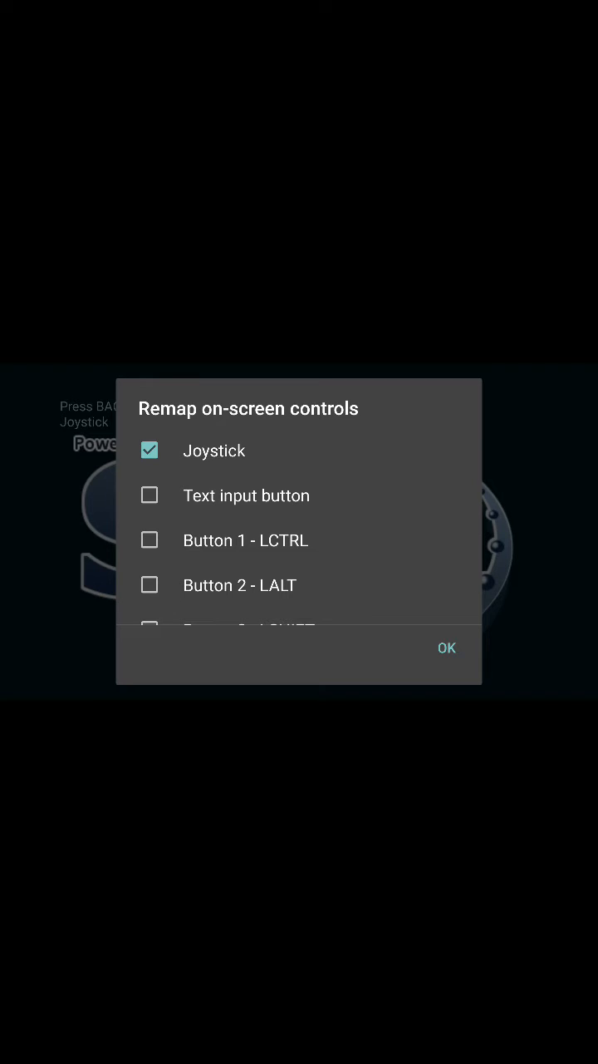
# Step: Confirm the control choices with OK and back out to the device configuration list
pyautogui.click(445, 649)
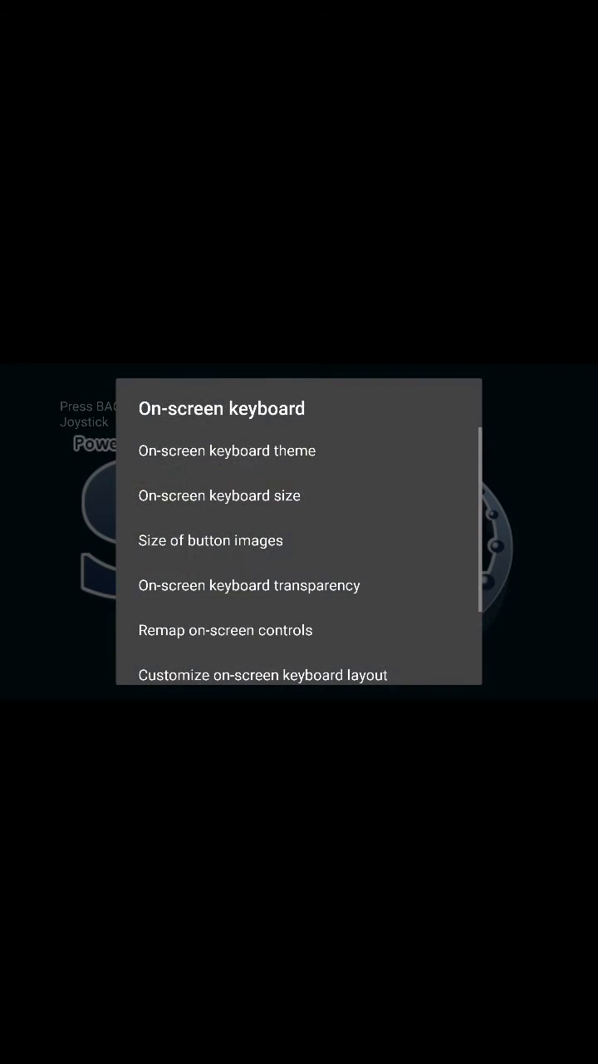
pyautogui.scroll(-3)
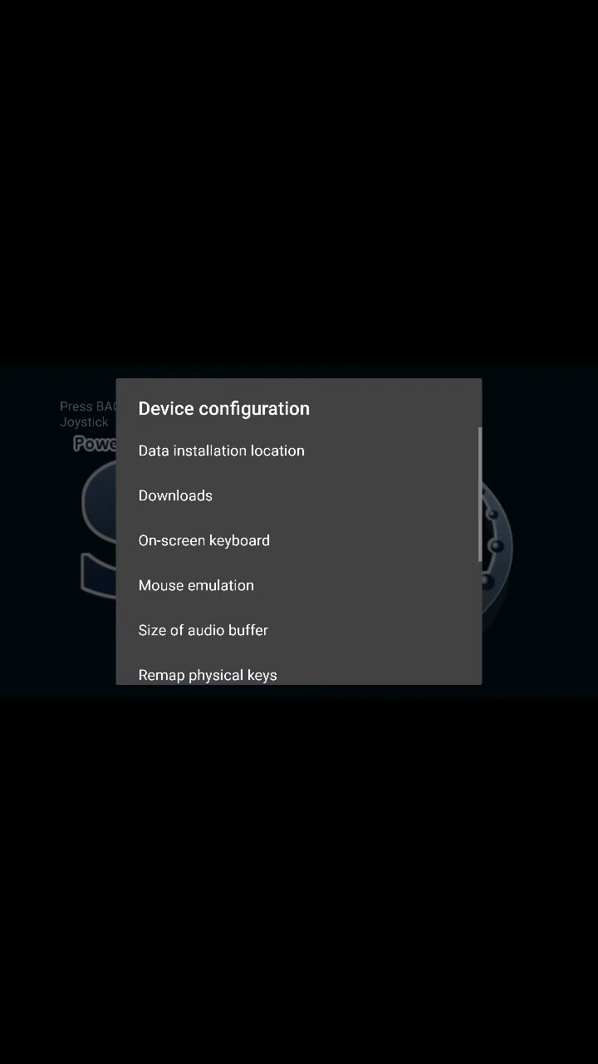
# Step: Remap both volume keys to mouse-click actions via 'Remap physical keys', then exit to the 1280x720 startup screen
pyautogui.scroll(-3)
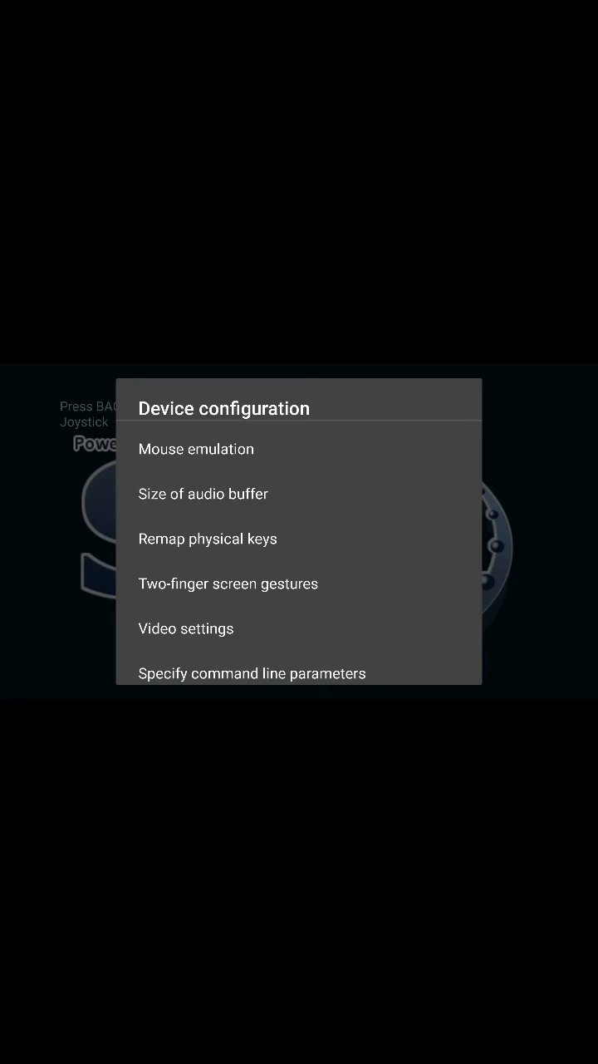
pyautogui.click(208, 539)
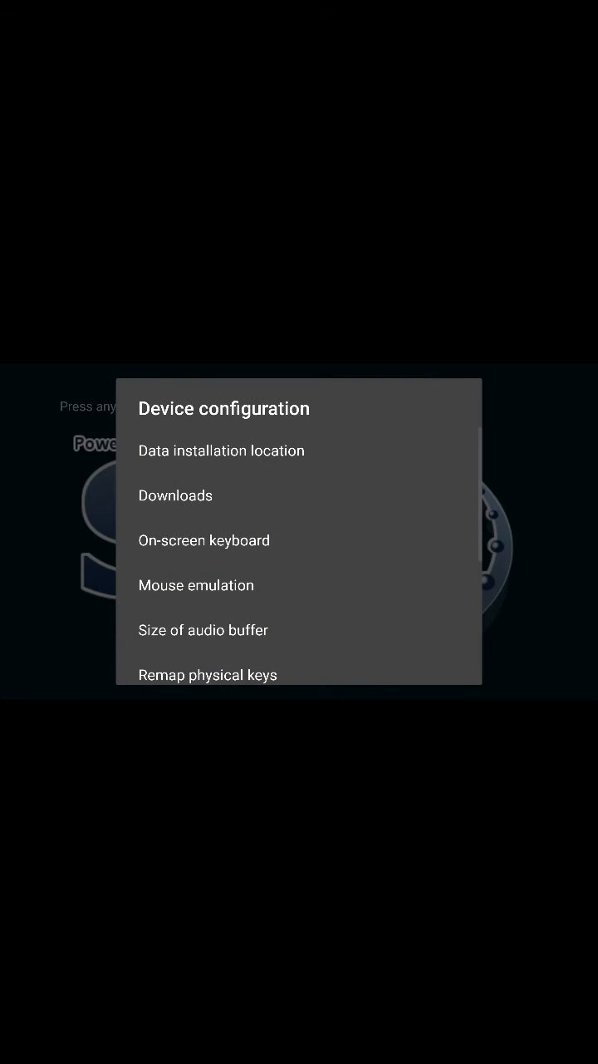
pyautogui.scroll(-3)
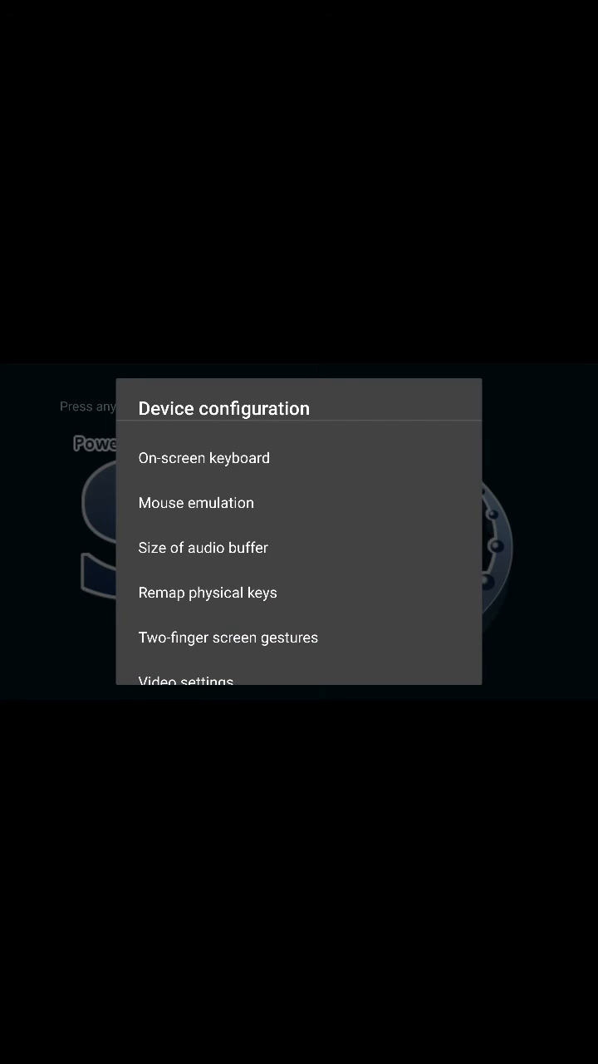
pyautogui.click(208, 591)
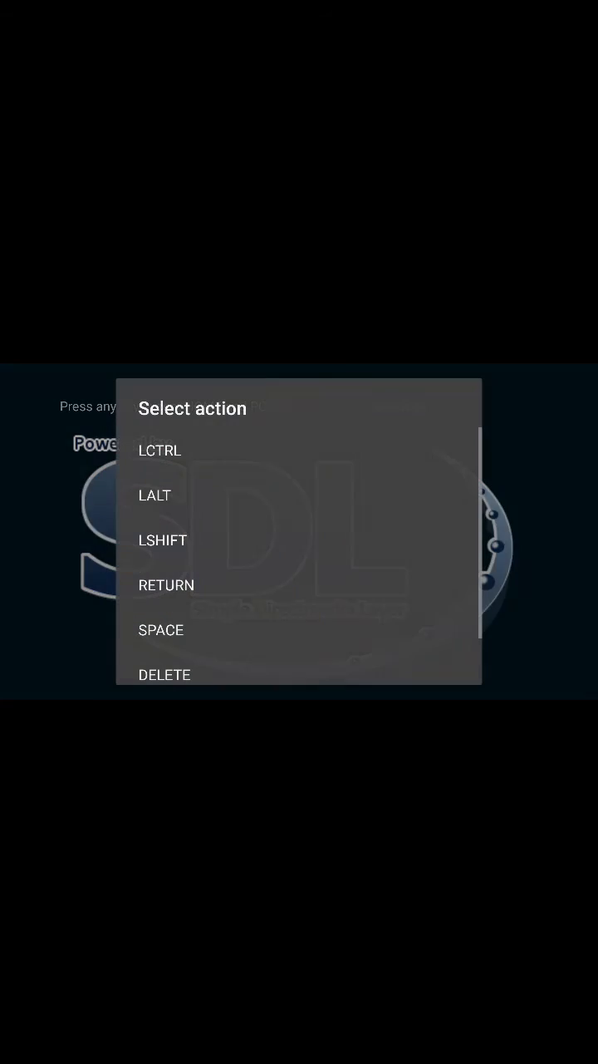
pyautogui.scroll(-3)
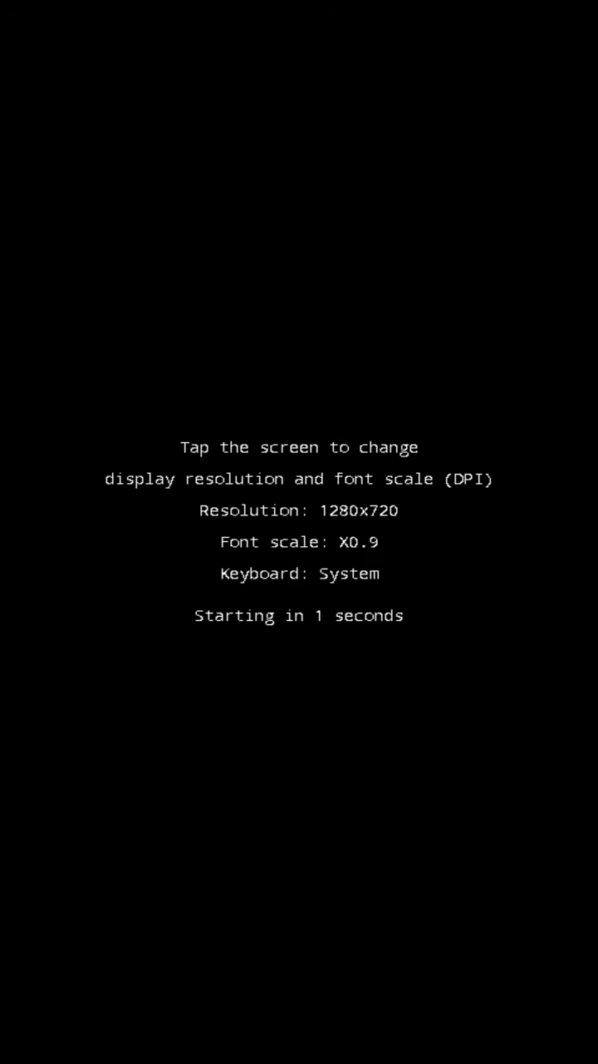
# Step: Relaunch XServer XSDL from the home screen and bring up 'Select display resolution'
pyautogui.click(299, 531)
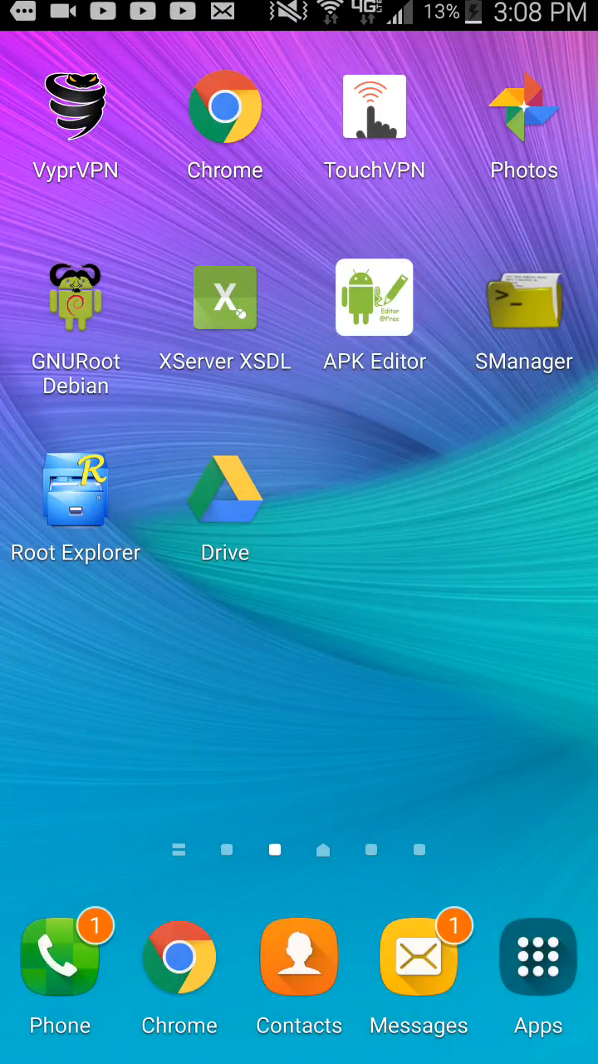
pyautogui.click(225, 297)
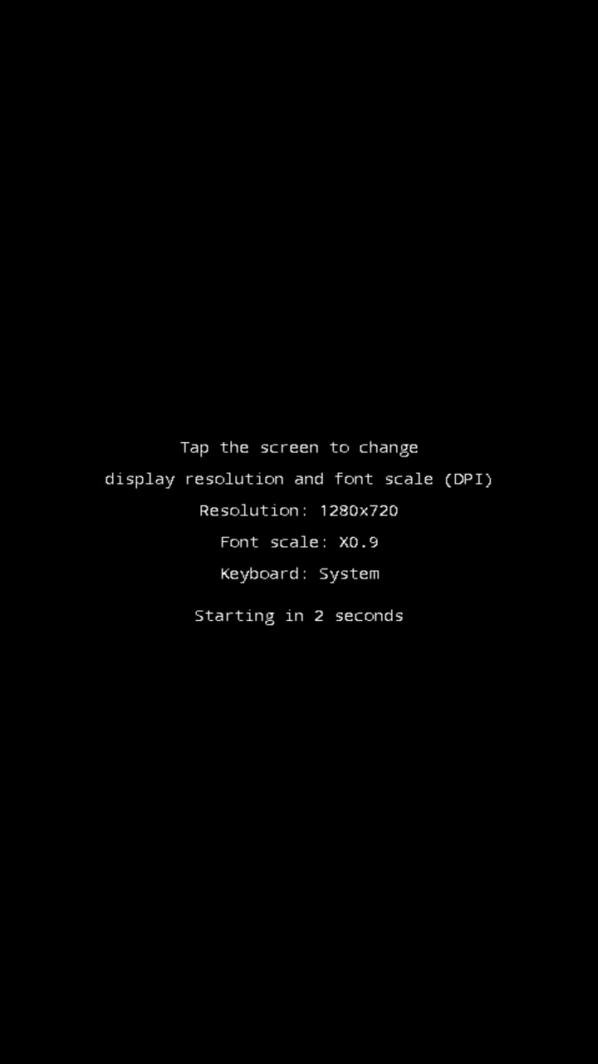
pyautogui.click(299, 532)
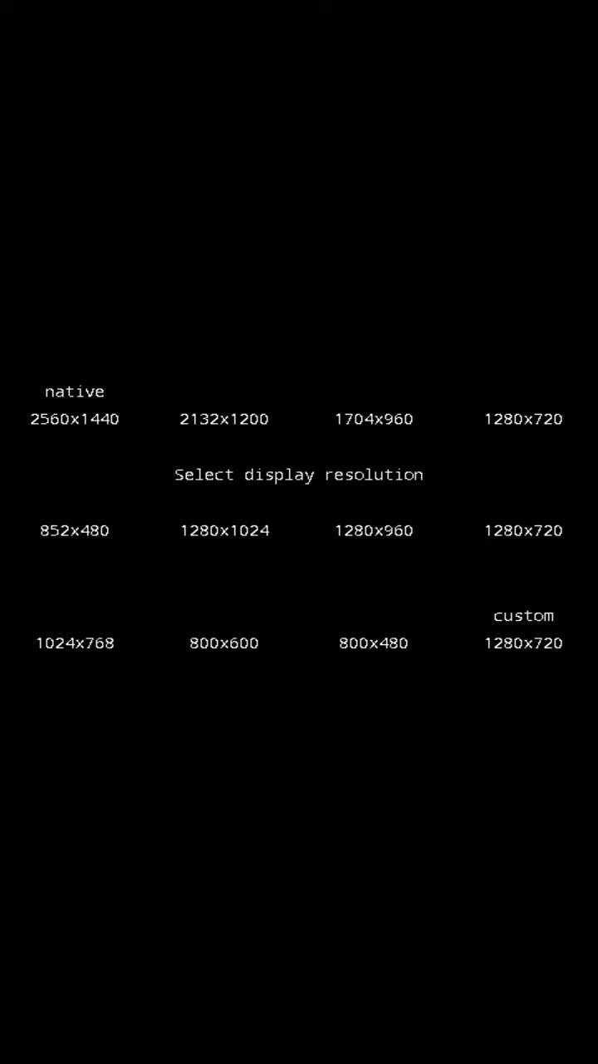